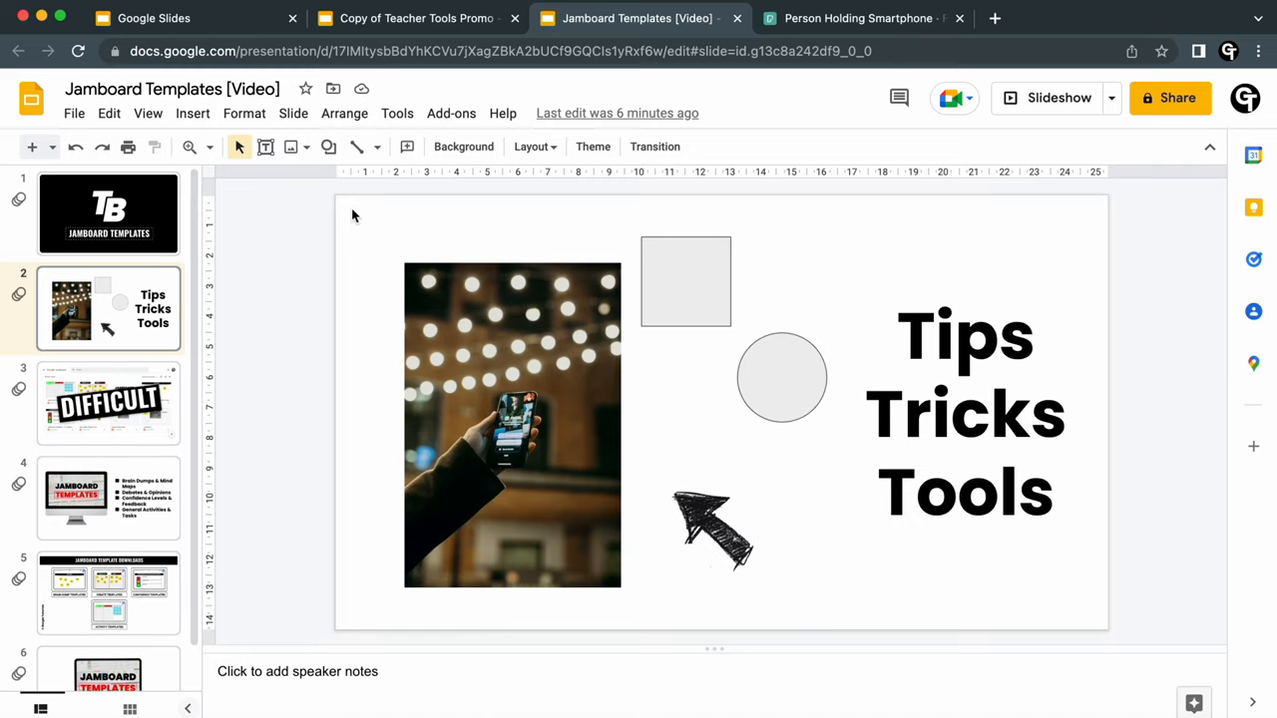
Step: Select the photo, grey square, circle and arrow, then bring up their context menu
{"action": "left_click_drag", "start_coordinate": [353, 212], "coordinate": [791, 550]}
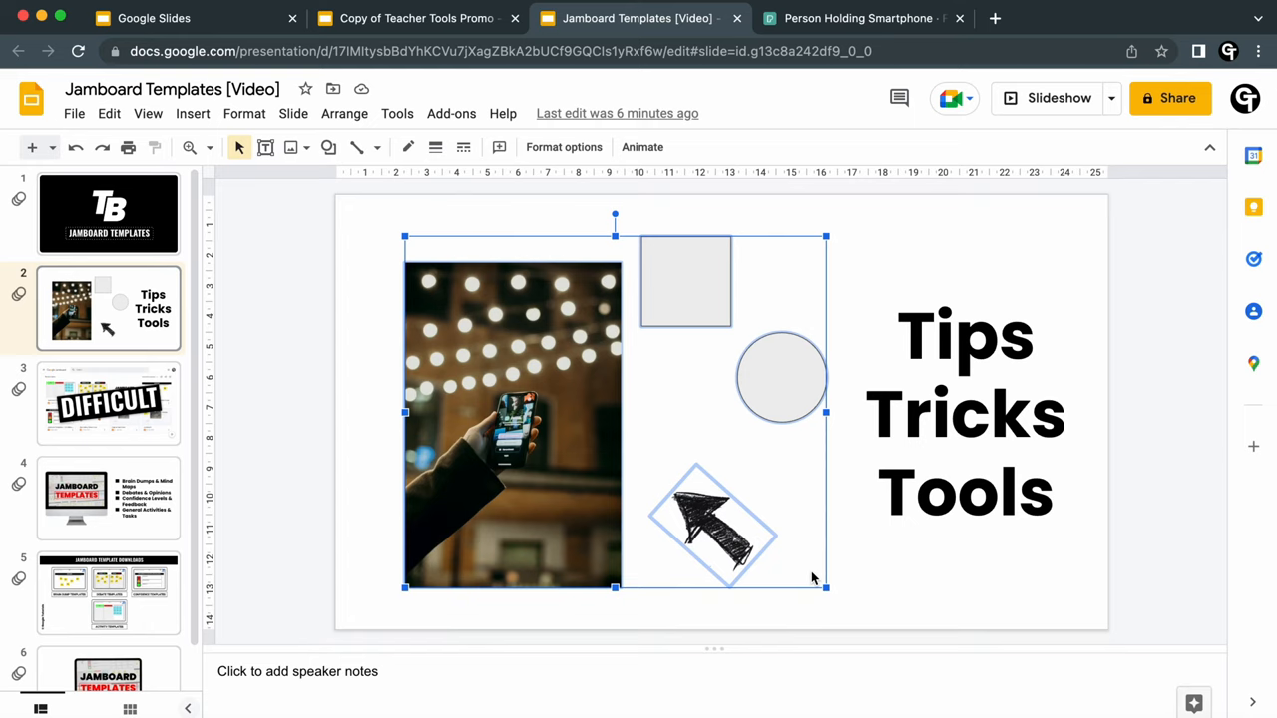
{"action": "left_click", "coordinate": [512, 424]}
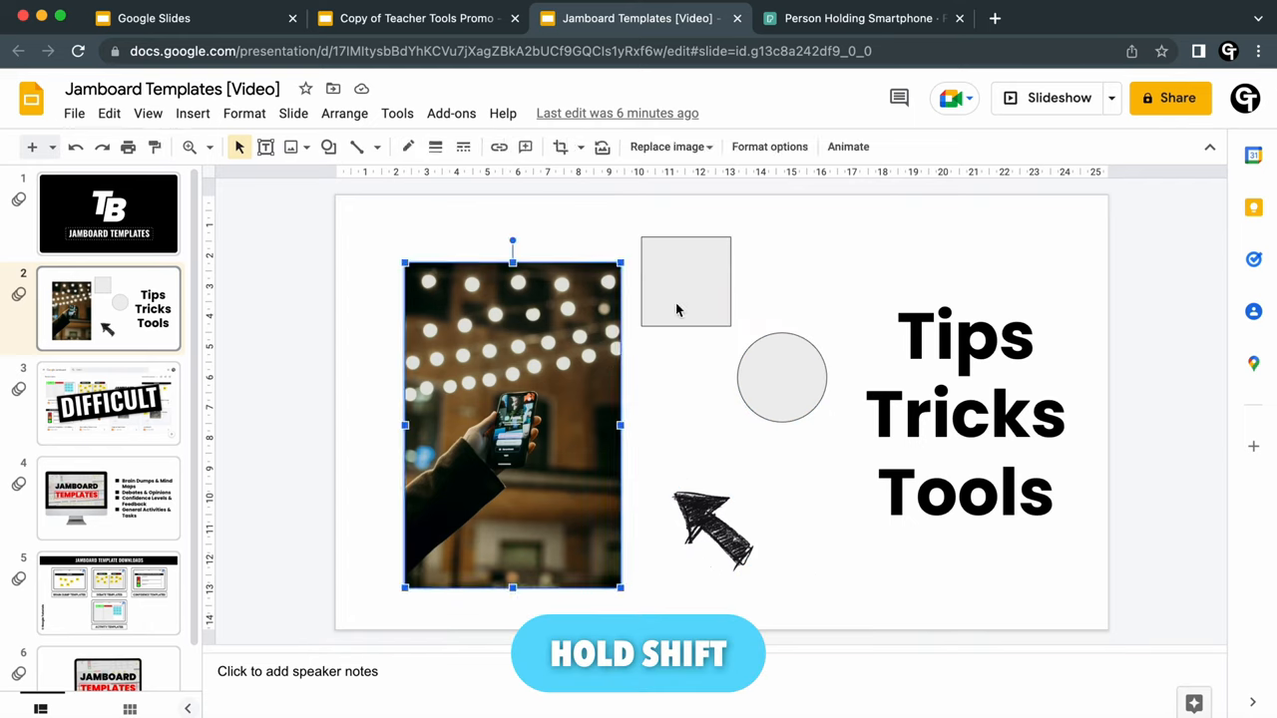
{"action": "left_click", "coordinate": [713, 528]}
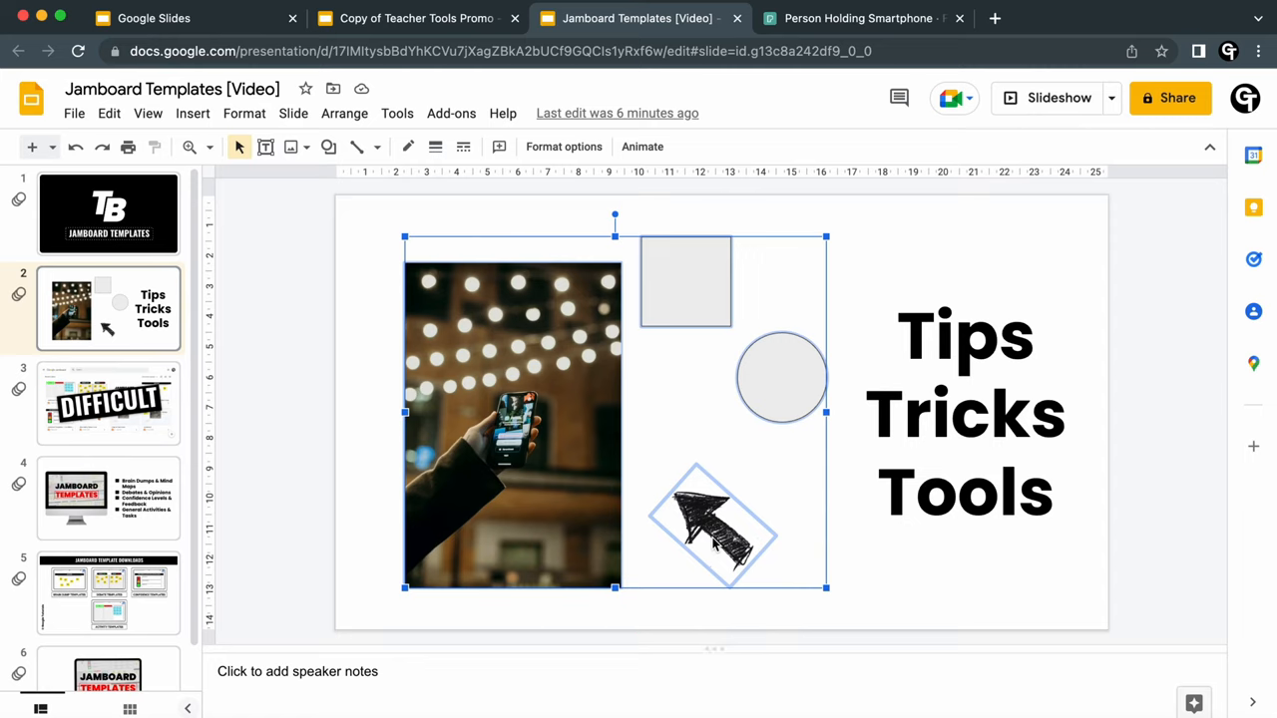
{"action": "right_click", "coordinate": [713, 524]}
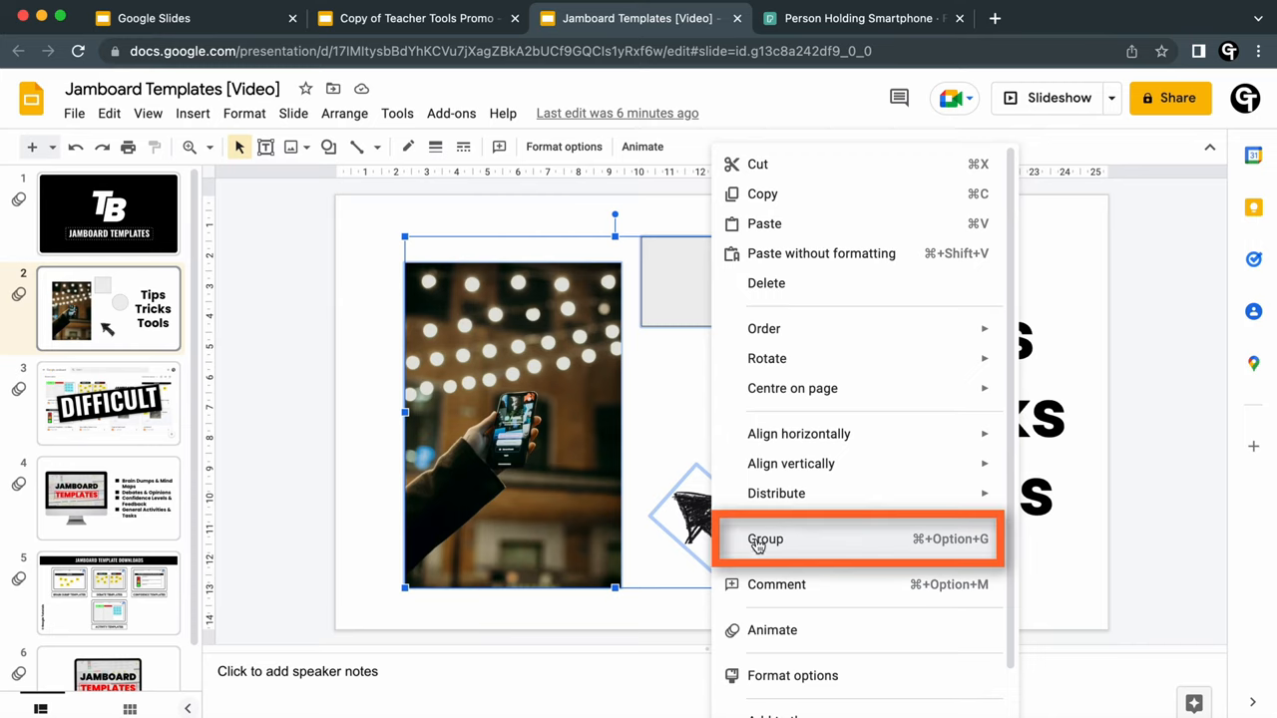
Step: Group the selected photo, square, circle and arrow into one object
{"action": "left_click", "coordinate": [765, 539]}
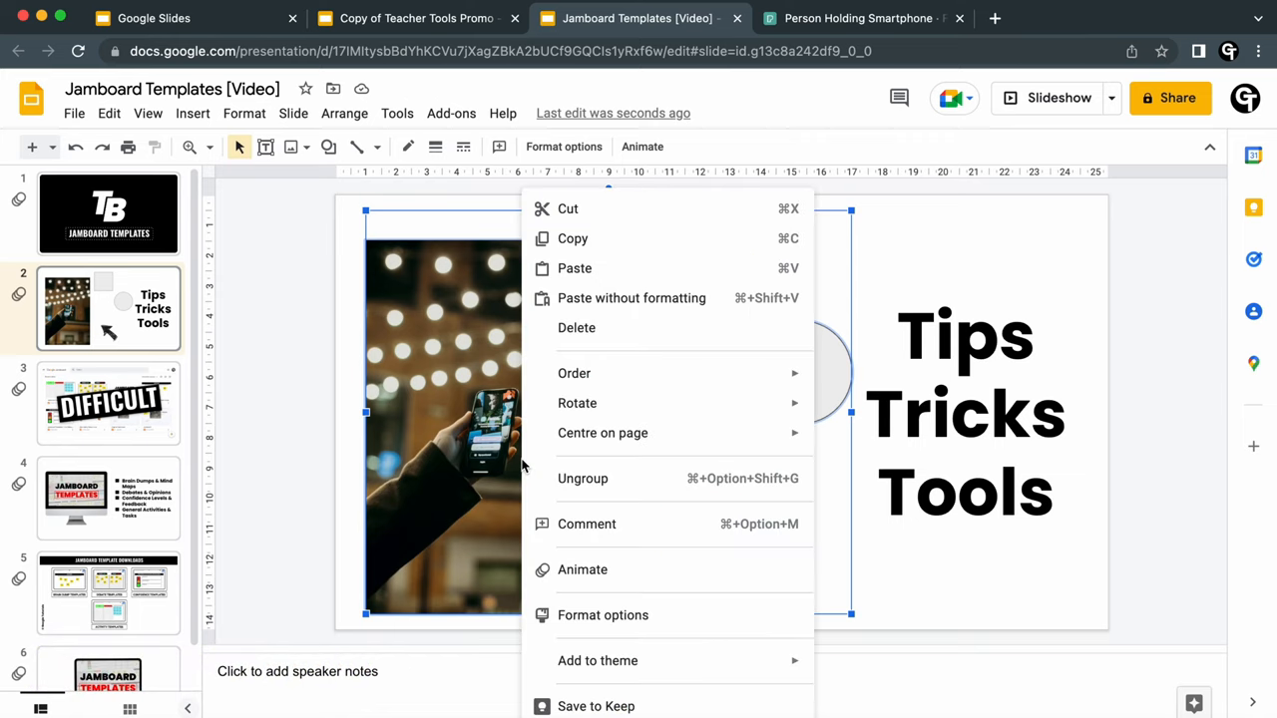
{"action": "mouse_move", "coordinate": [612, 479]}
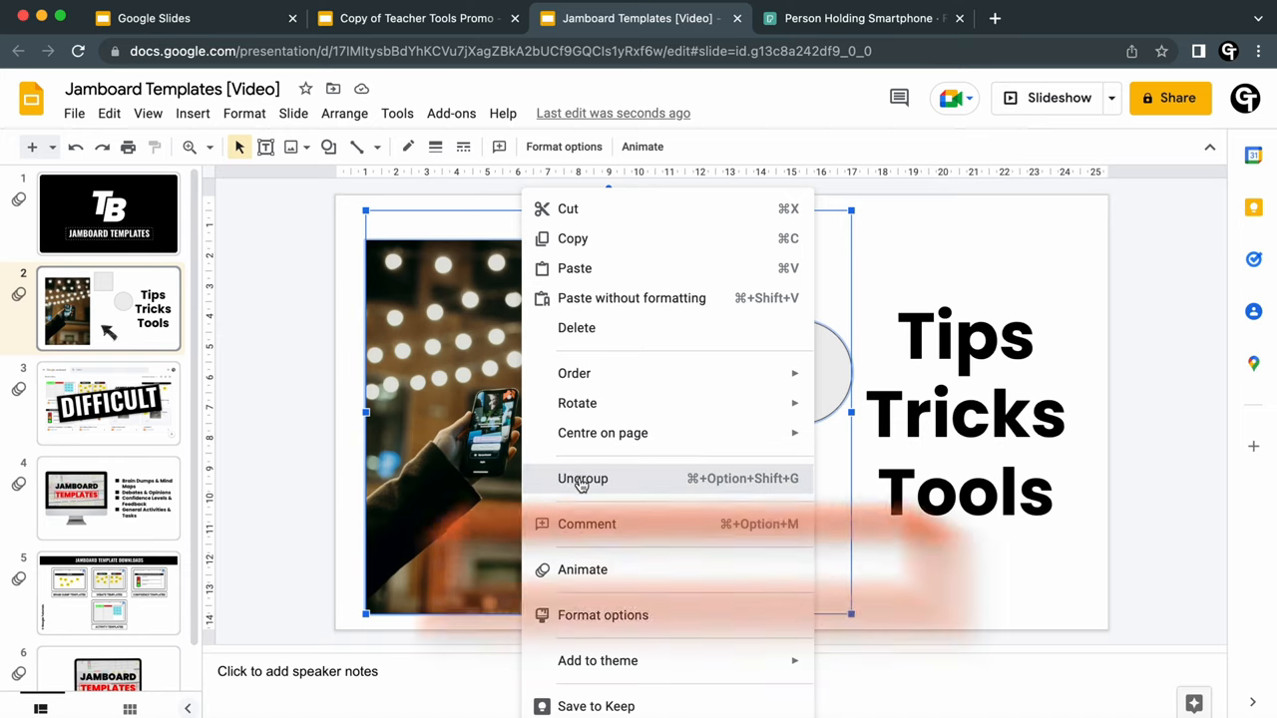
Step: Ungroup the elements and select the circle on its own
{"action": "left_click", "coordinate": [583, 477]}
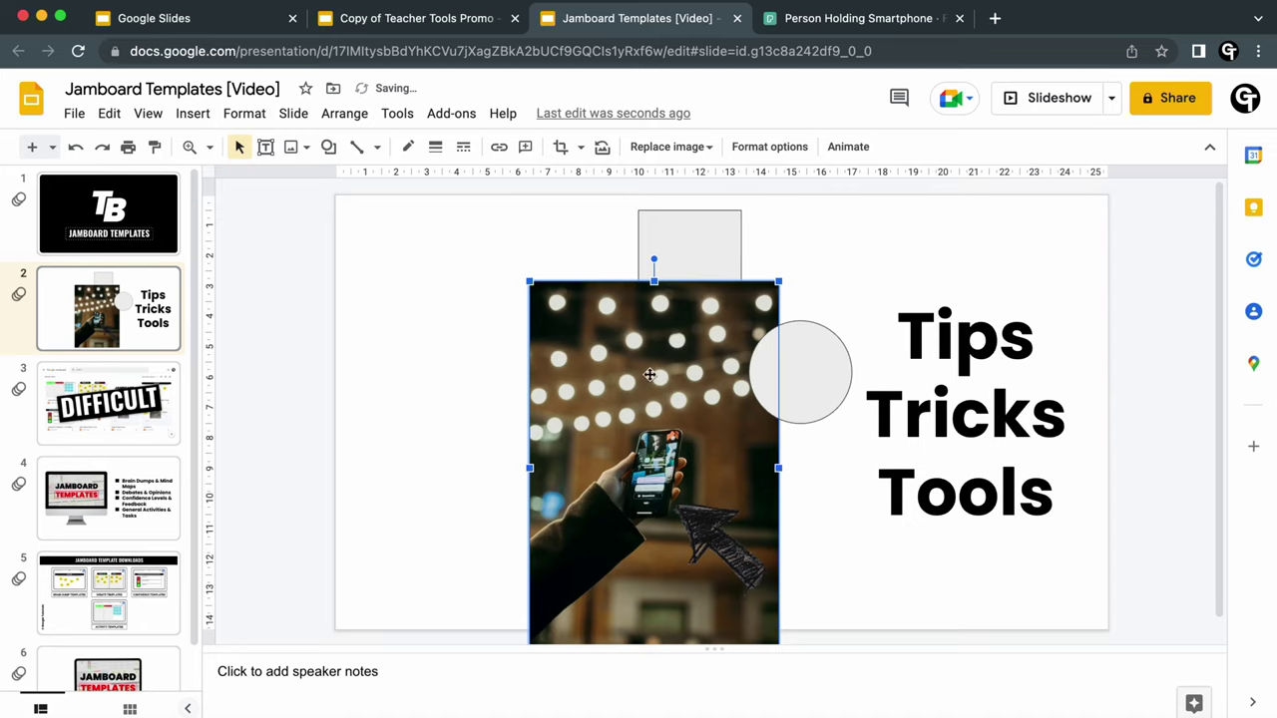
{"action": "left_click", "coordinate": [798, 371]}
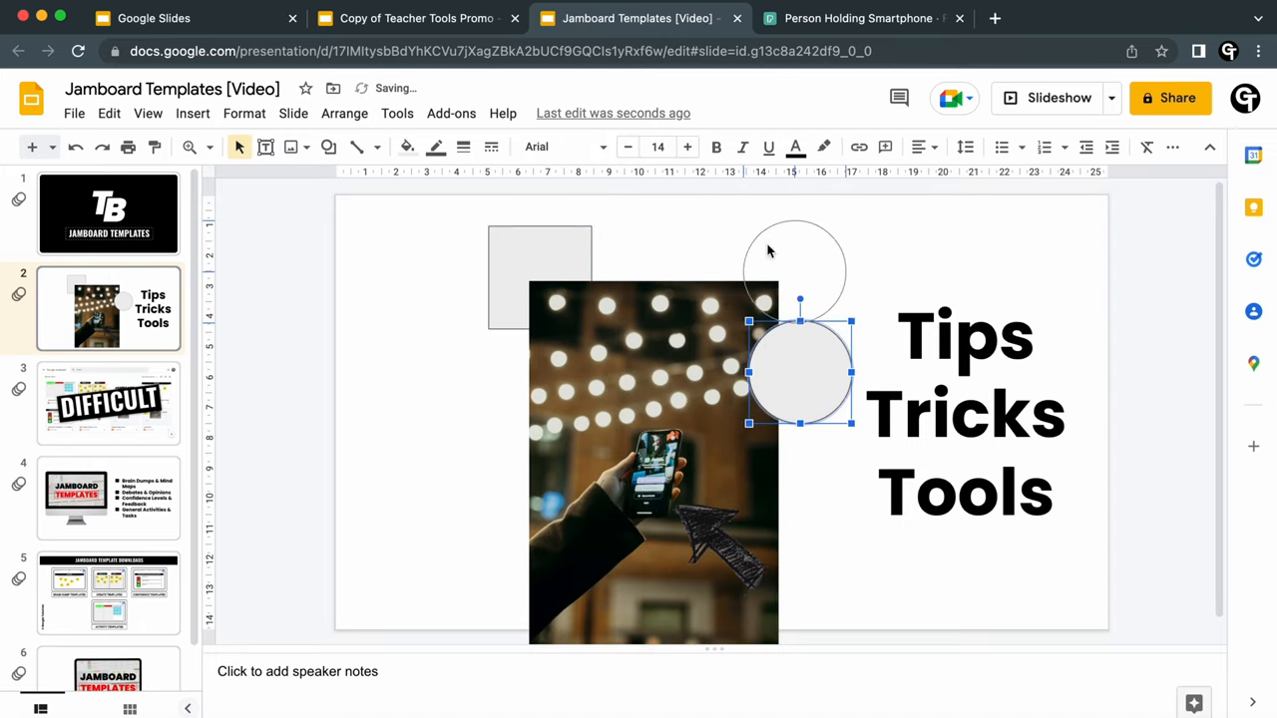